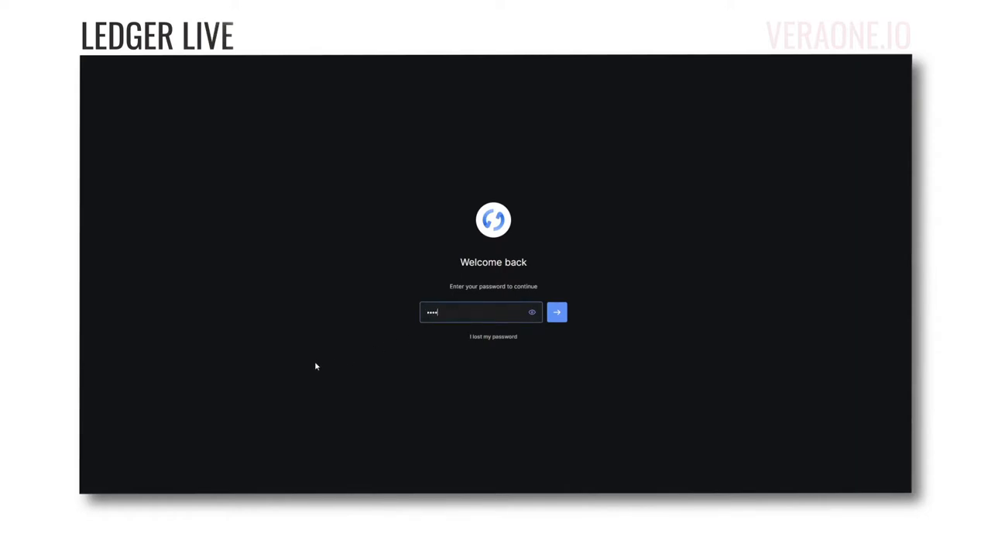
# Unlock Ledger Live with the password to reach the USD 14.92 portfolio overview
pyautogui.write('password')
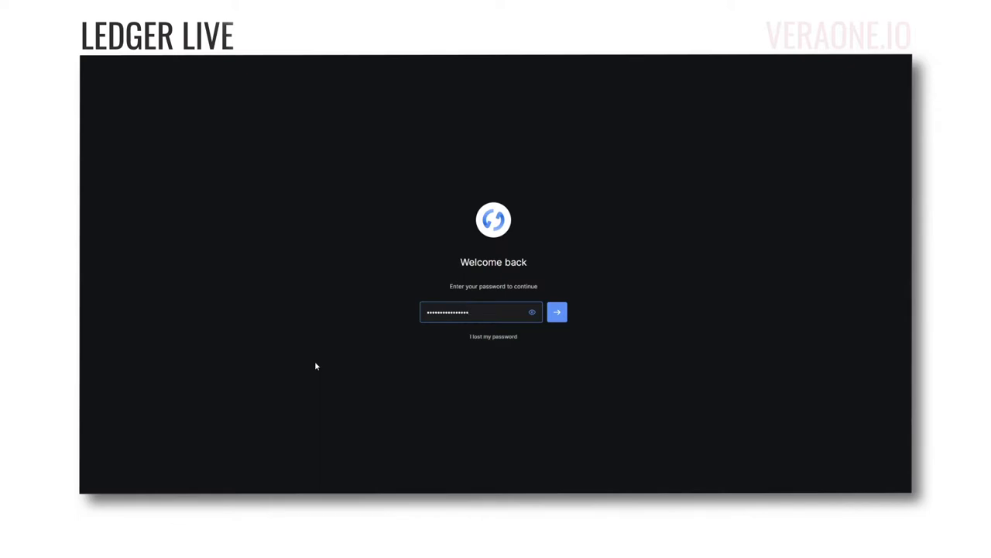
pyautogui.click(558, 311)
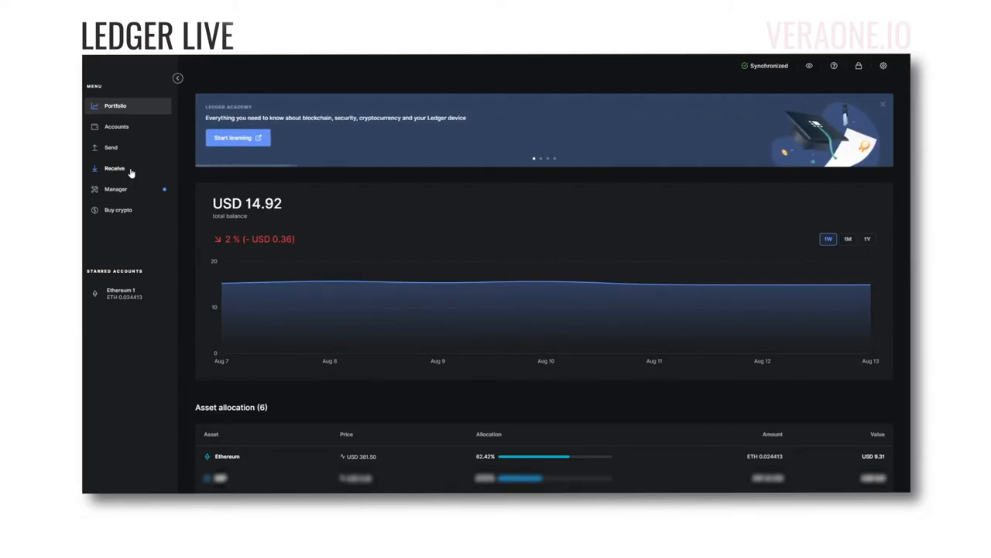
# Copy the Ethereum 1 receiving address through the Receive flow and finish it
pyautogui.click(115, 167)
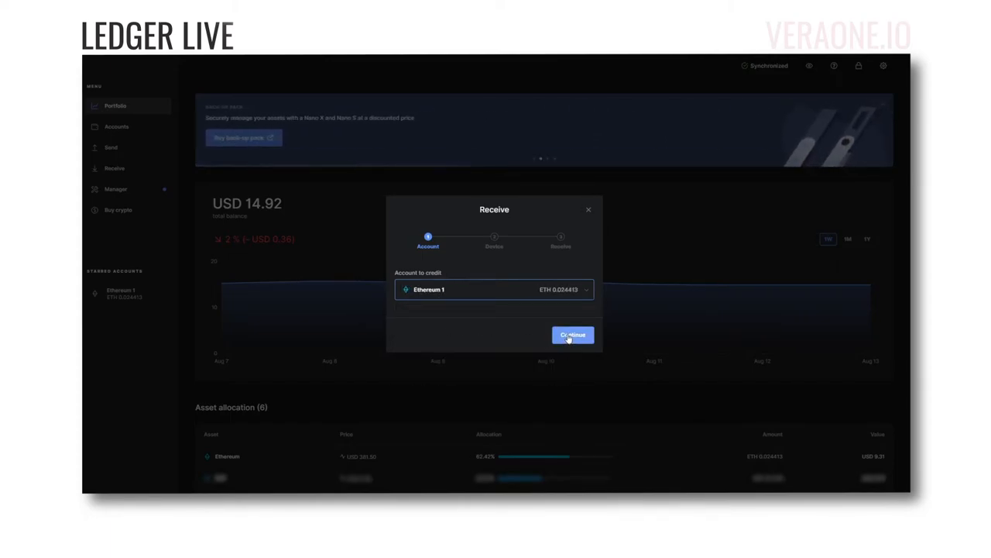
pyautogui.click(573, 335)
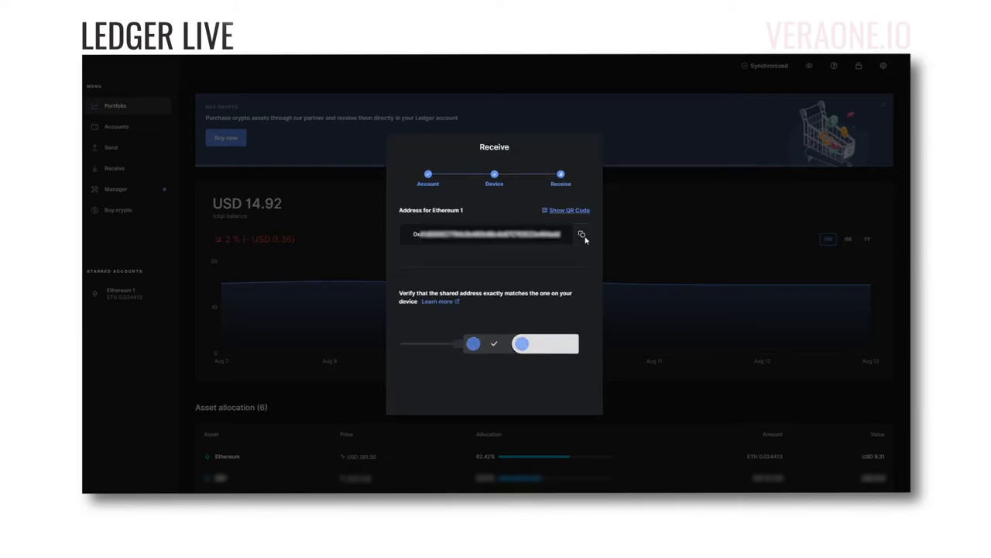
pyautogui.click(582, 236)
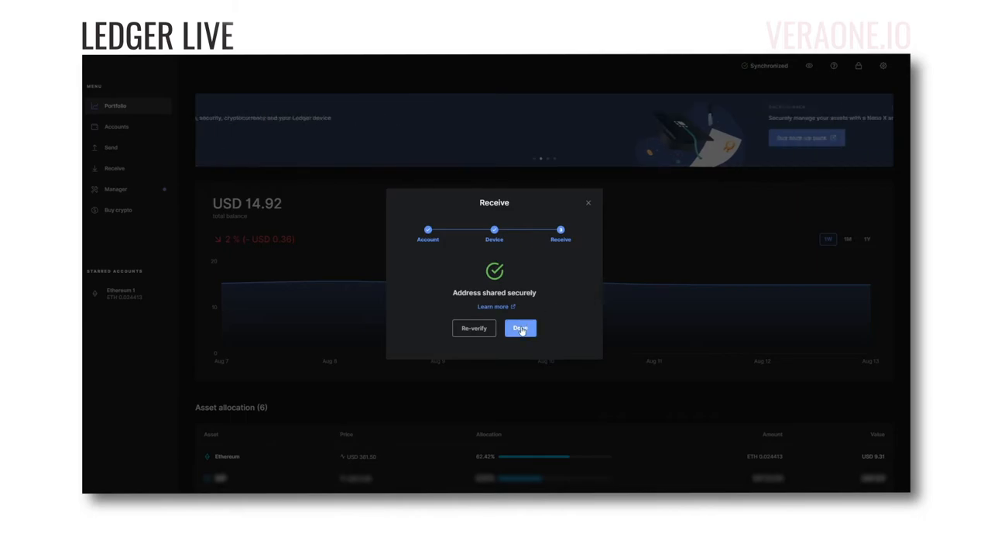
pyautogui.click(520, 328)
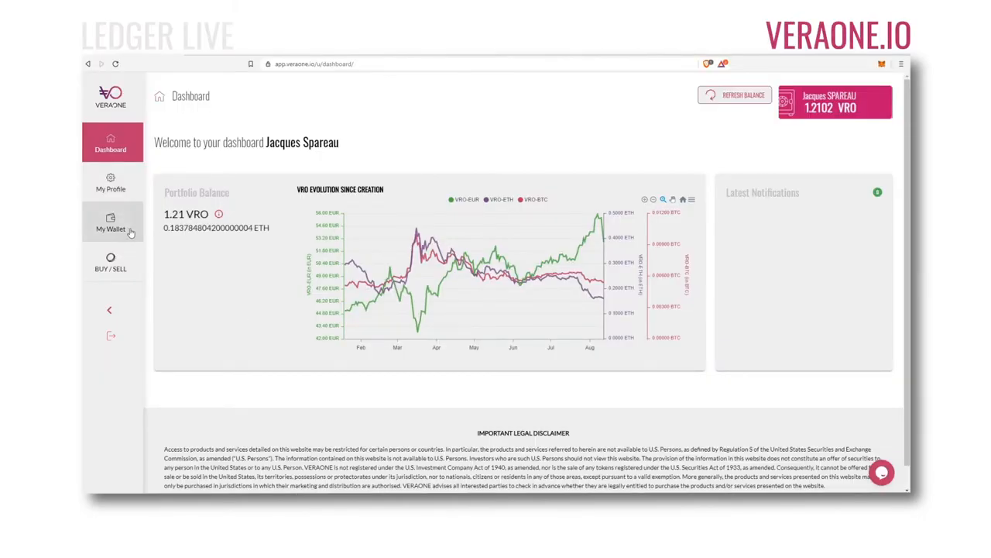
# Withdraw 1 VRO from My Wallet to the Ledger ETH address with reference 'Ledger ETH Address'
pyautogui.click(110, 223)
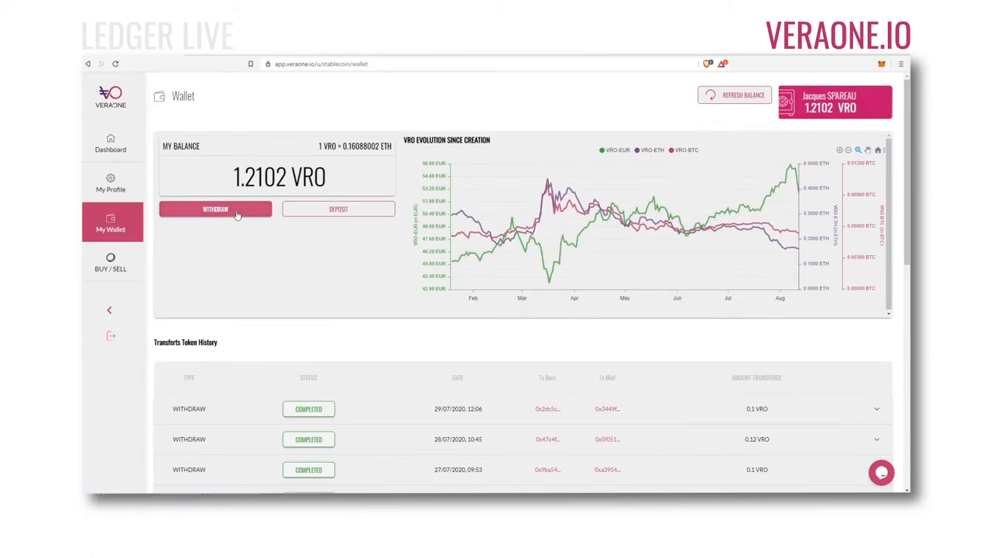
pyautogui.click(215, 207)
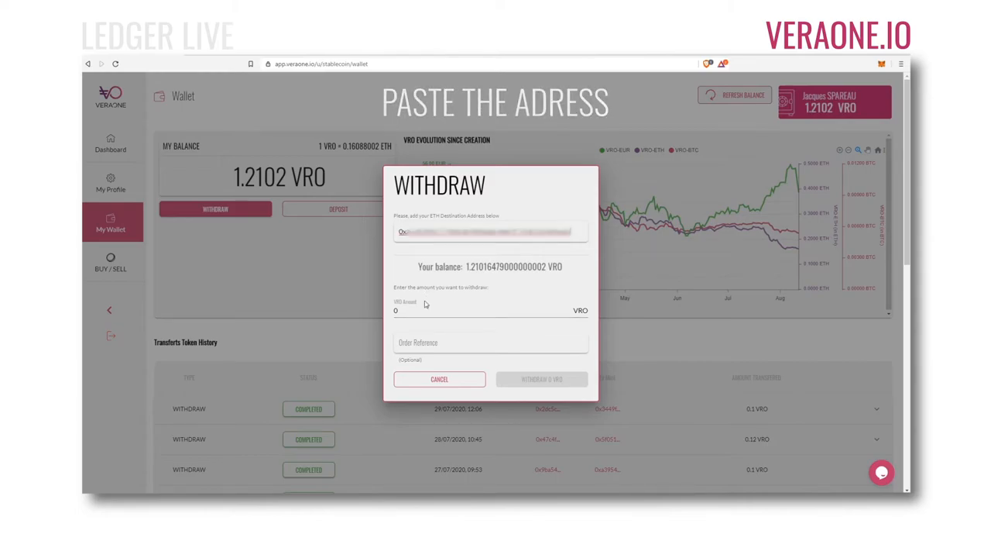
pyautogui.write('1')
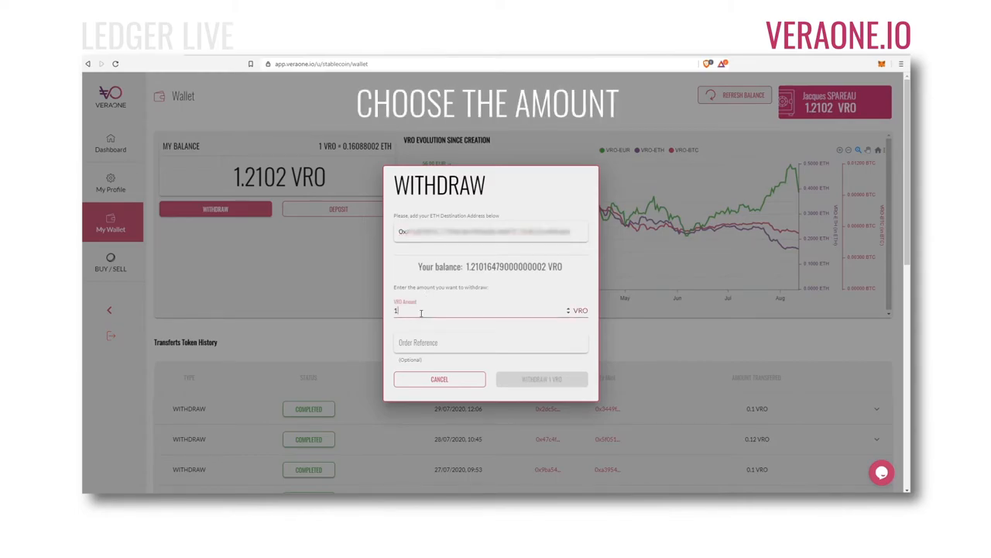
pyautogui.click(491, 342)
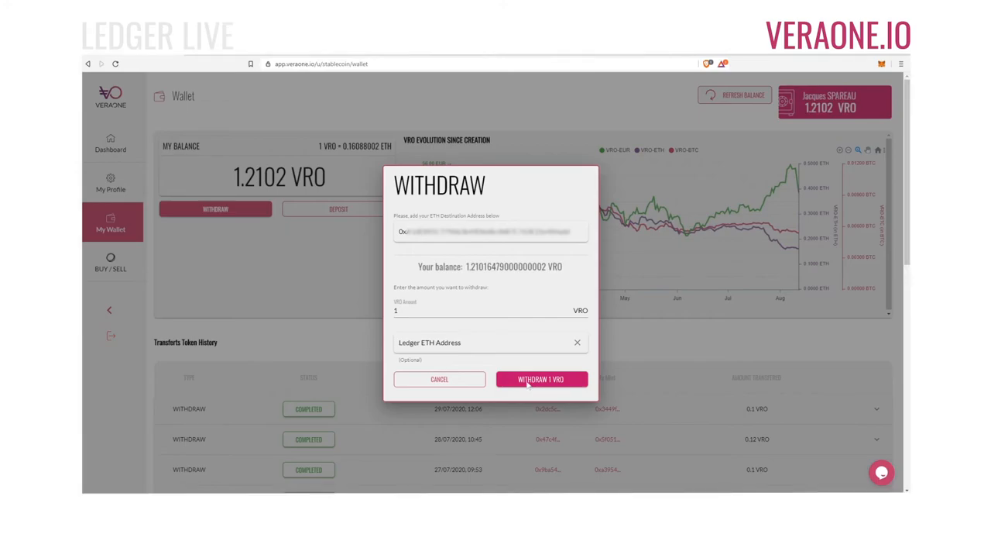
pyautogui.click(541, 378)
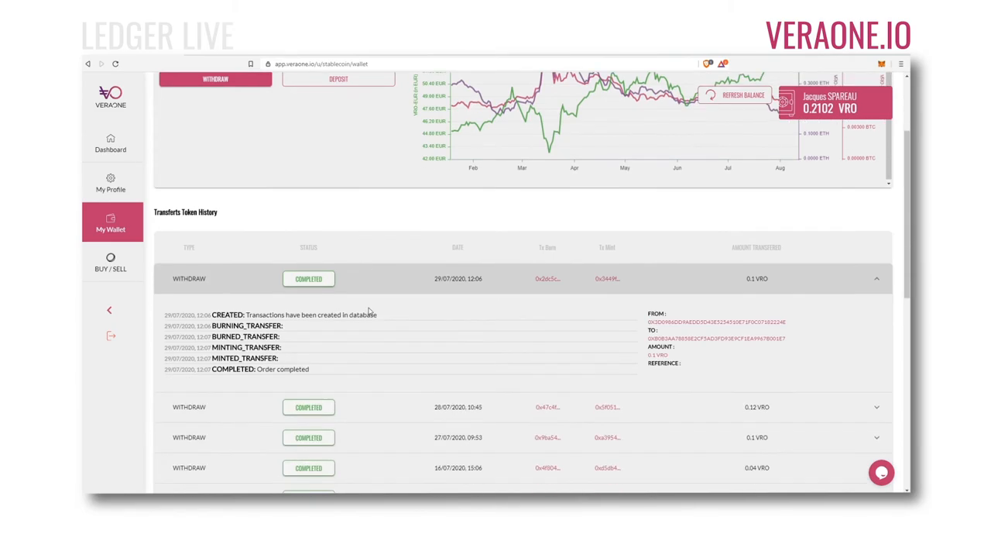
pyautogui.moveTo(681, 384)
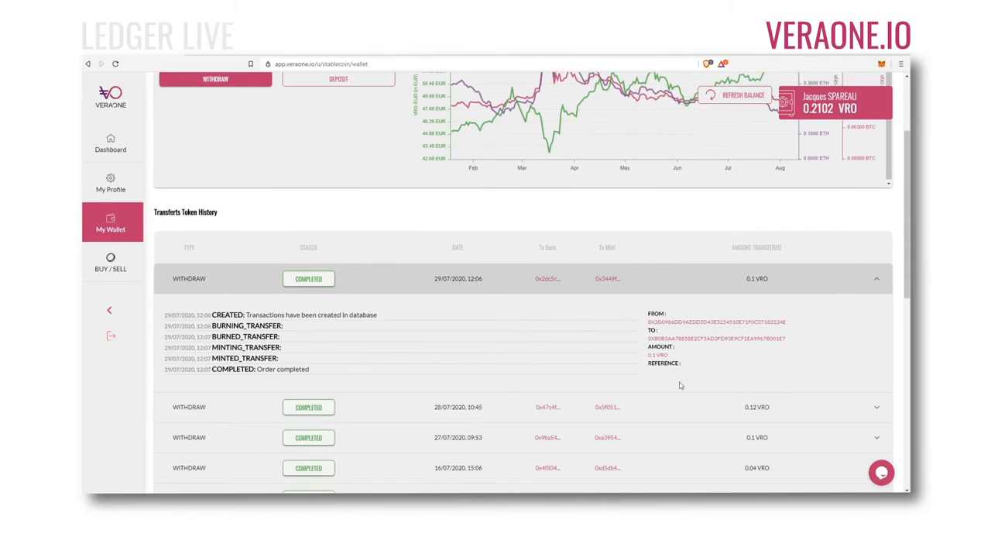
pyautogui.moveTo(456, 441)
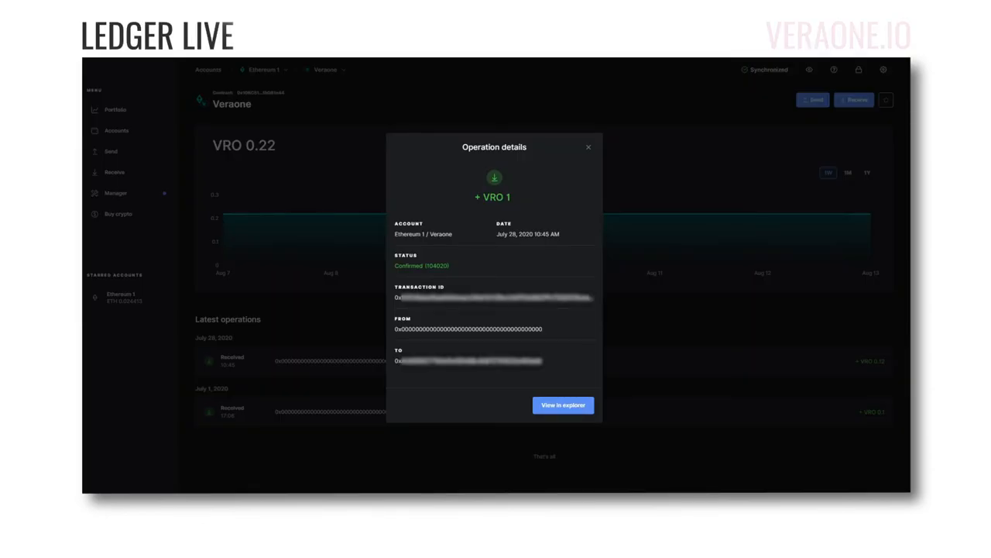
# Reveal the Veraone token row holding 1.22 VRO under the Ethereum 1 account
pyautogui.click(589, 147)
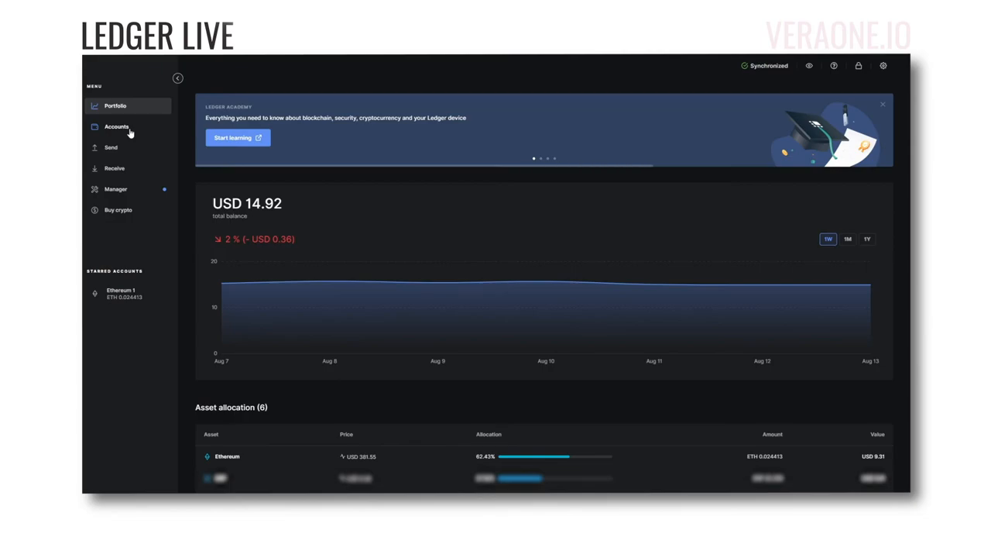
pyautogui.click(116, 127)
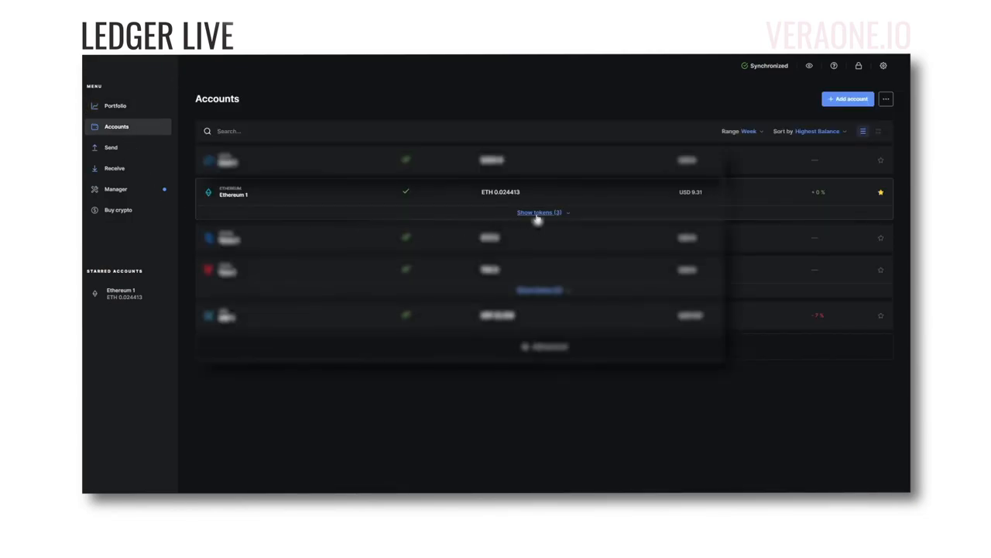
pyautogui.click(537, 212)
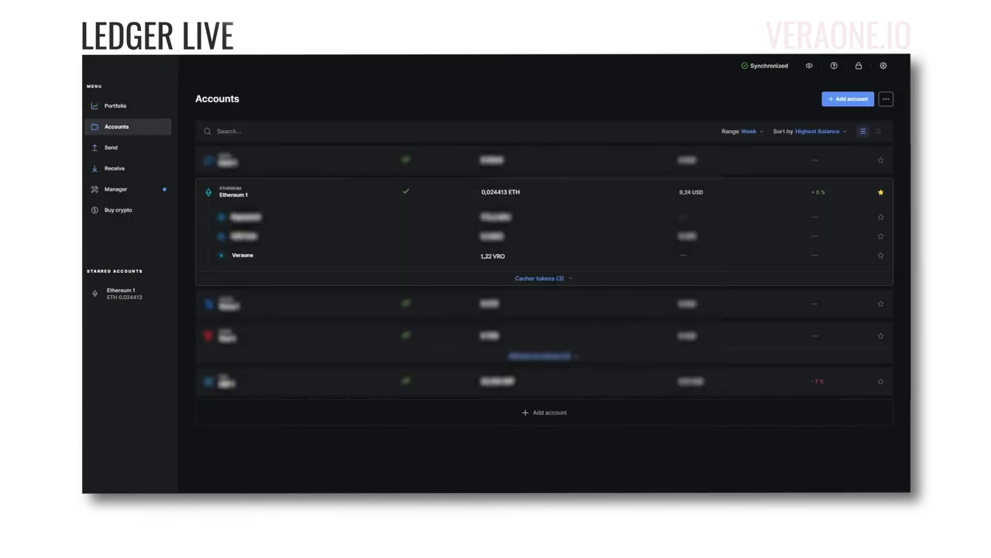